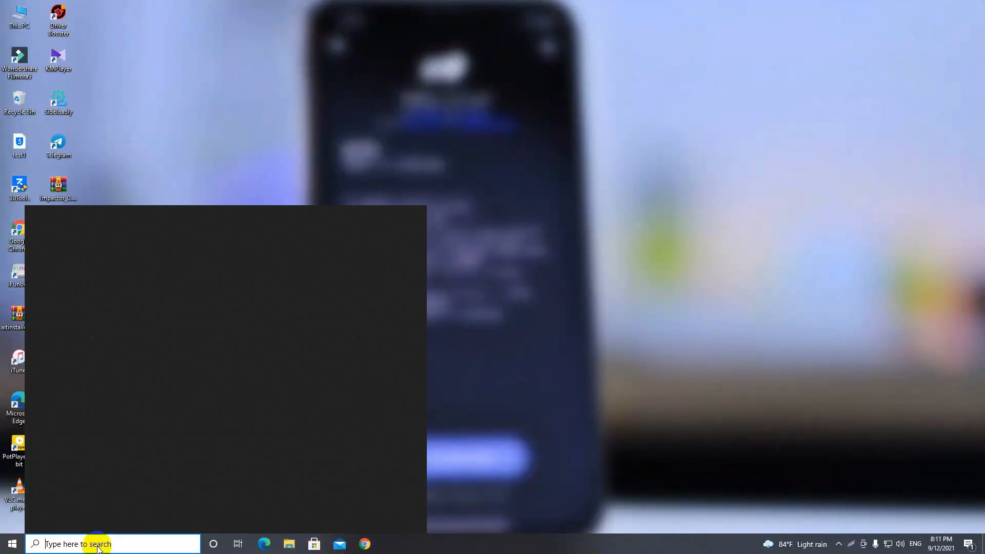
Step: Search the Start menu for AltServer by entering 'a' in the taskbar search
click(94, 544)
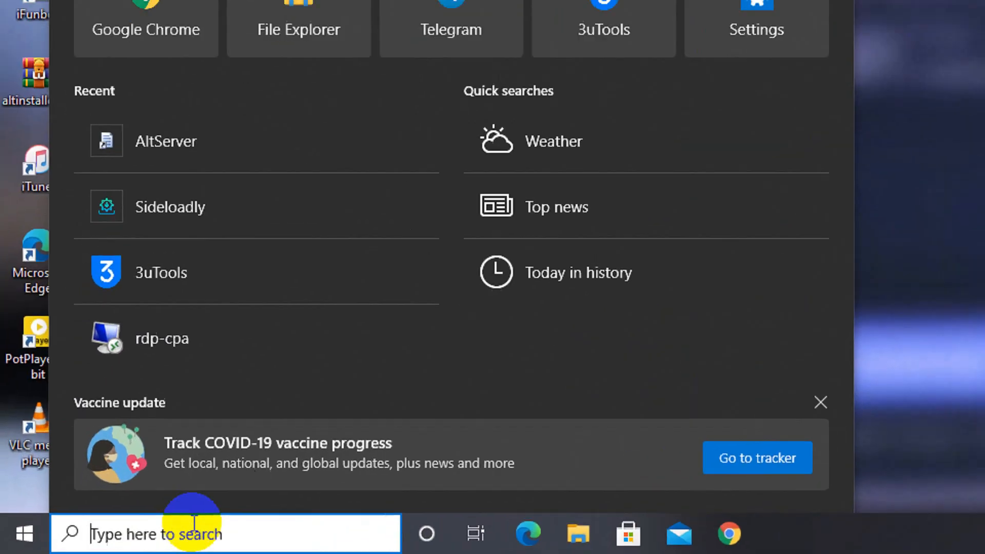
text(a)
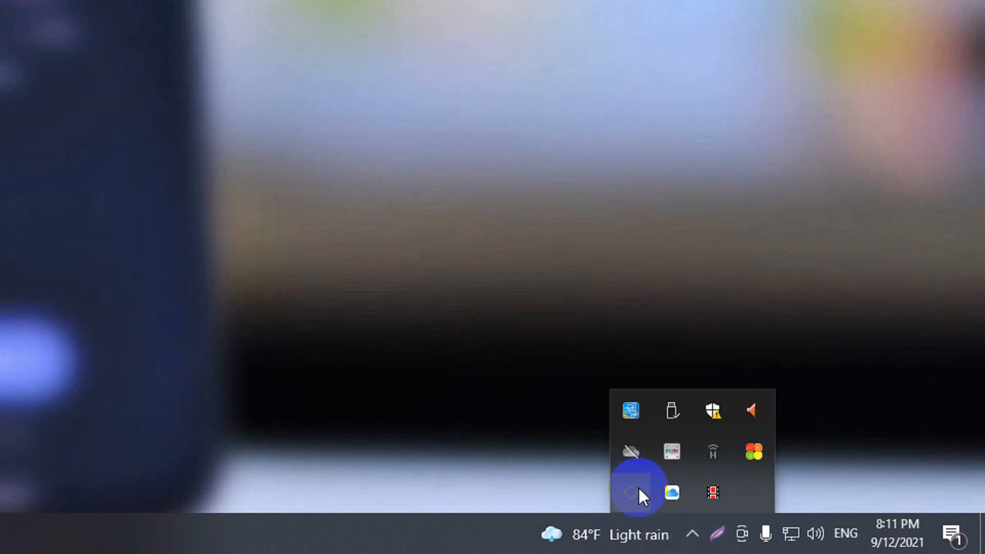
mouse_move(635, 516)
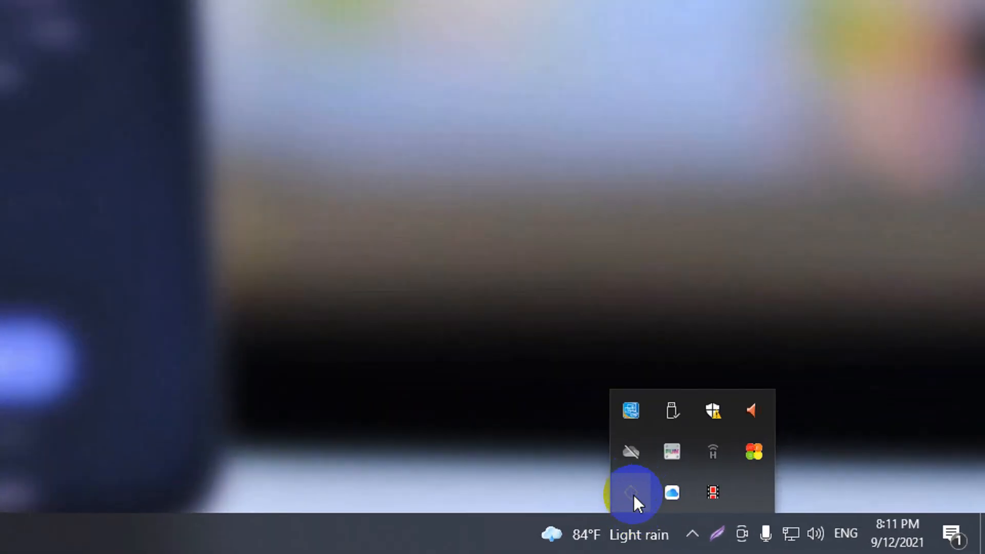
Step: From the AltServer tray icon, choose Install AltStore for the iPhone 8 Plus
right_click(632, 493)
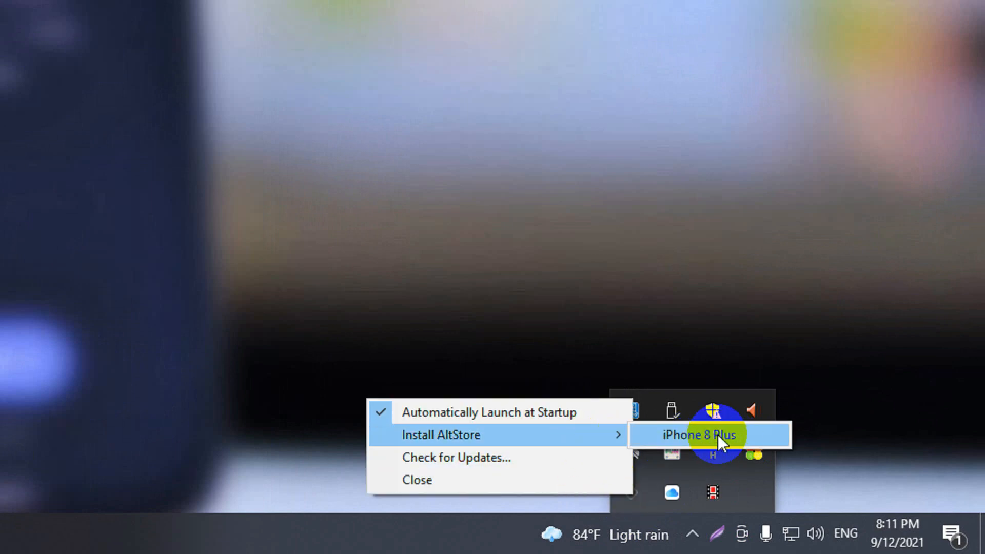
click(699, 436)
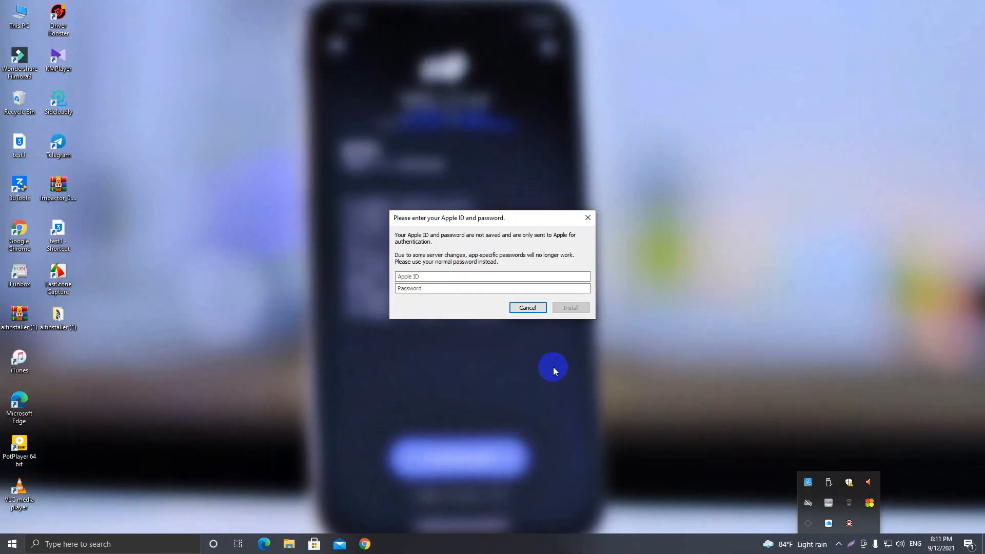
Step: Enter the Apple ID and password and submit them to start the install
click(492, 276)
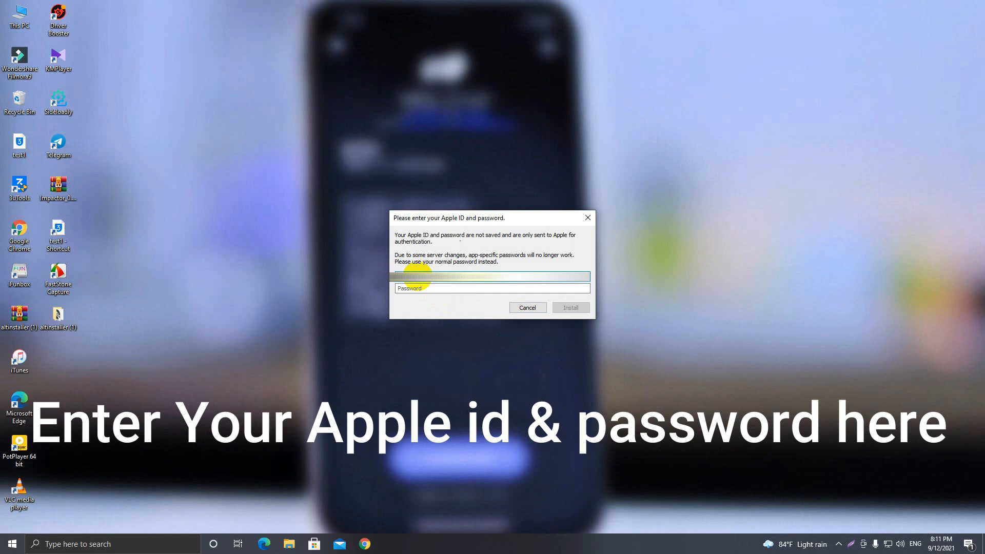
click(492, 275)
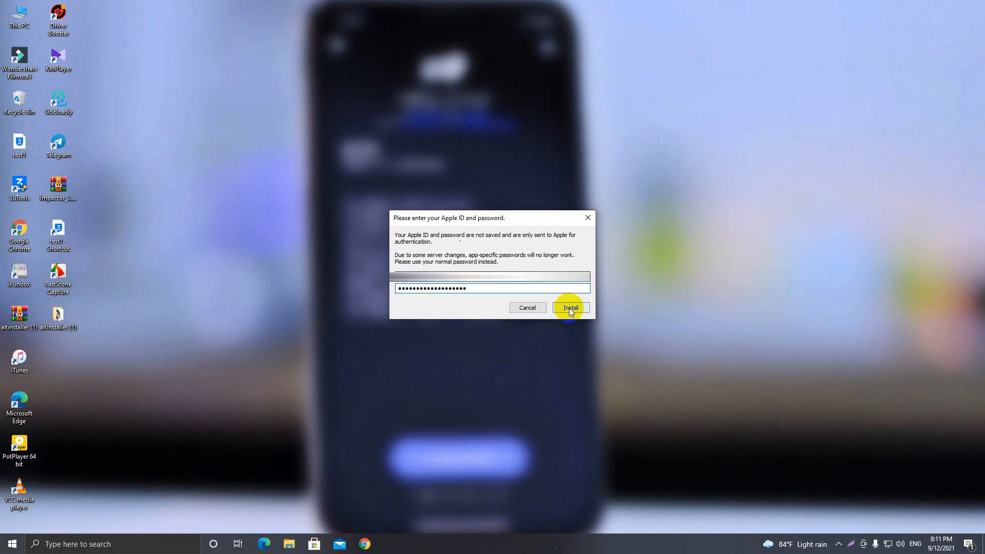
click(569, 308)
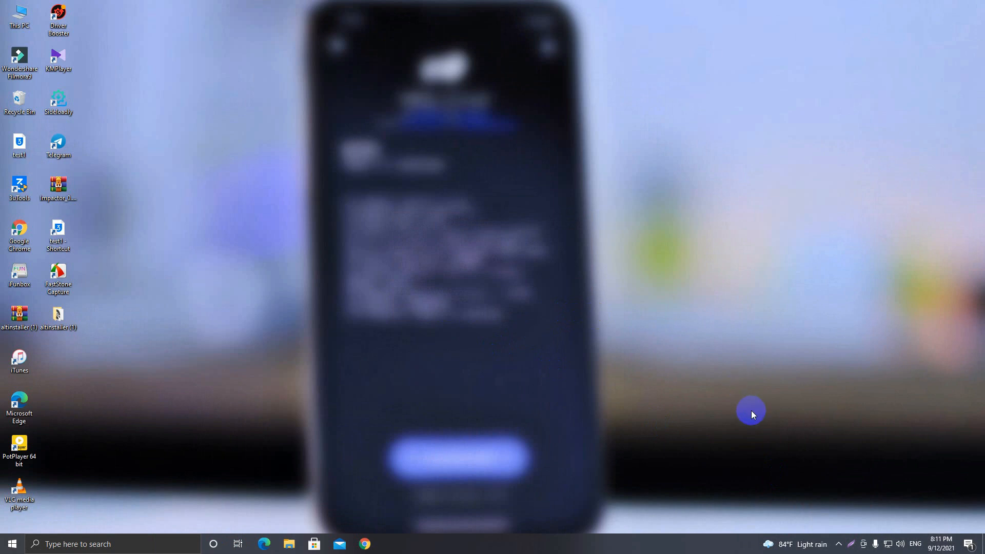
mouse_move(840, 539)
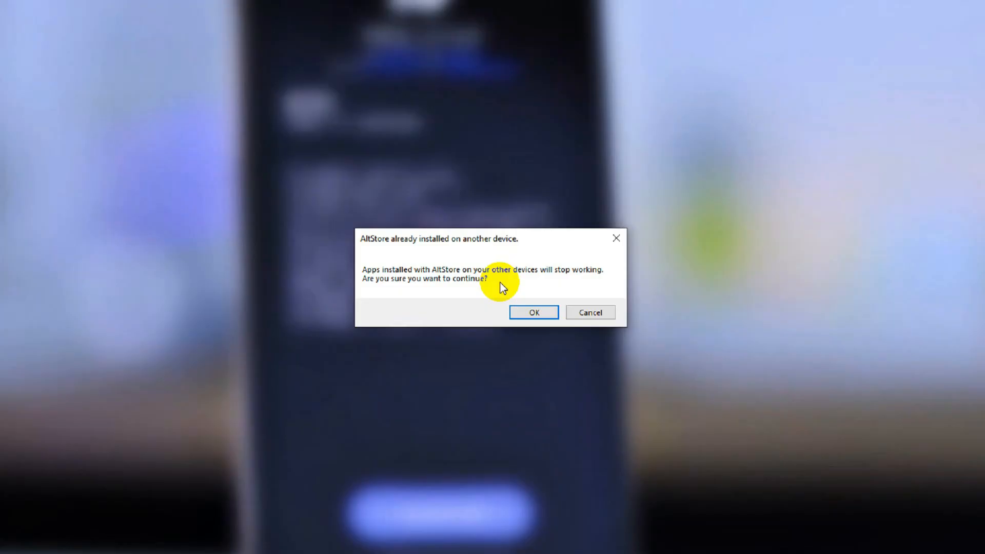
Step: Confirm the 'already installed on another device' warning so AltStore begins installing
click(528, 307)
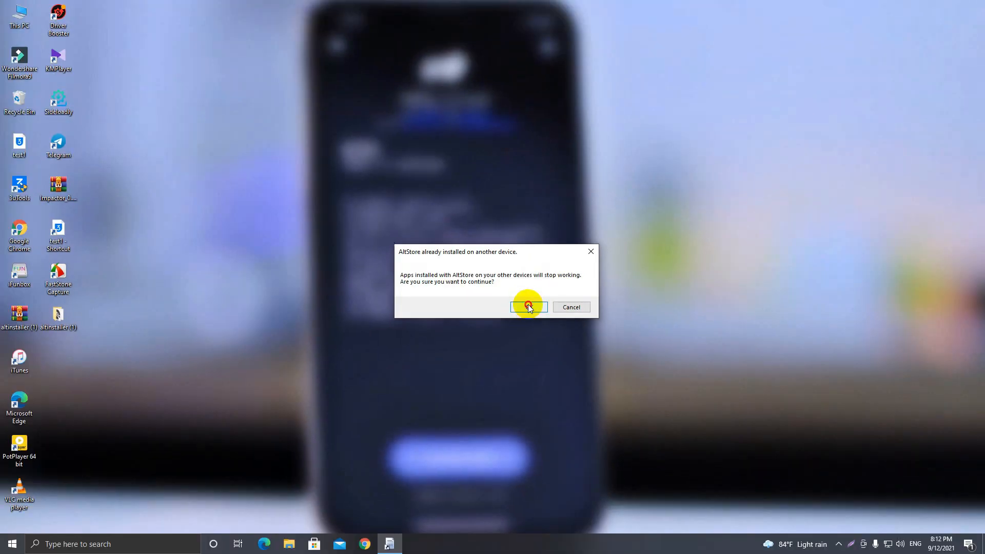
click(528, 307)
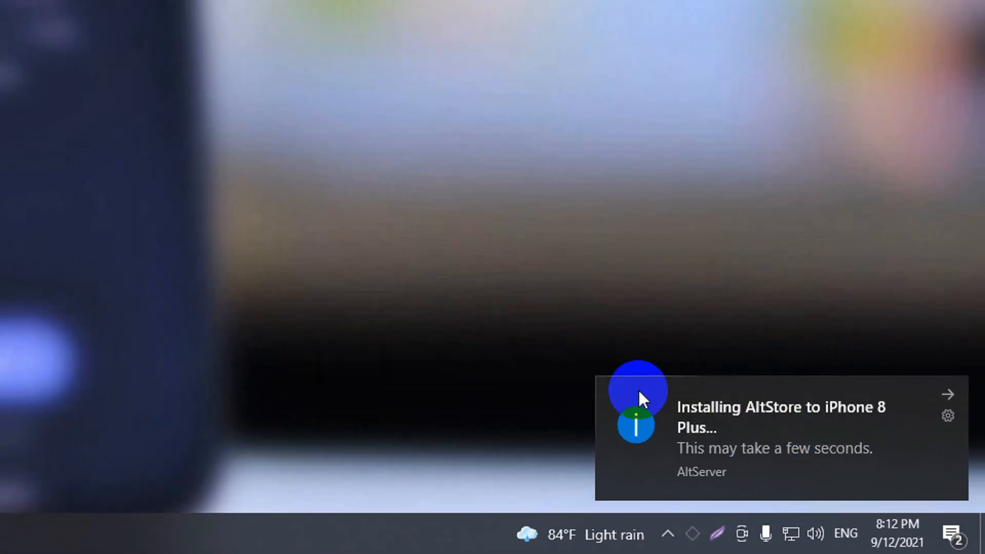
mouse_move(716, 373)
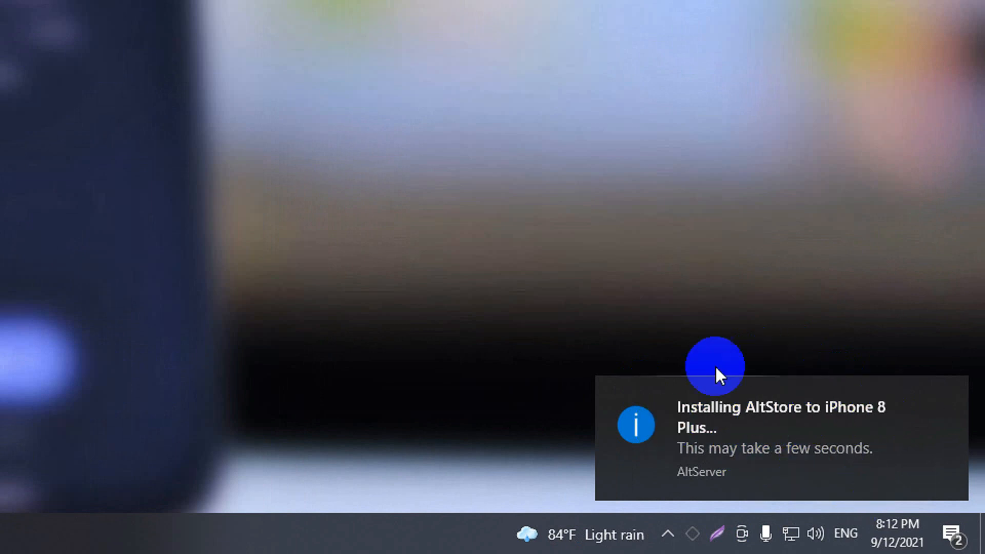